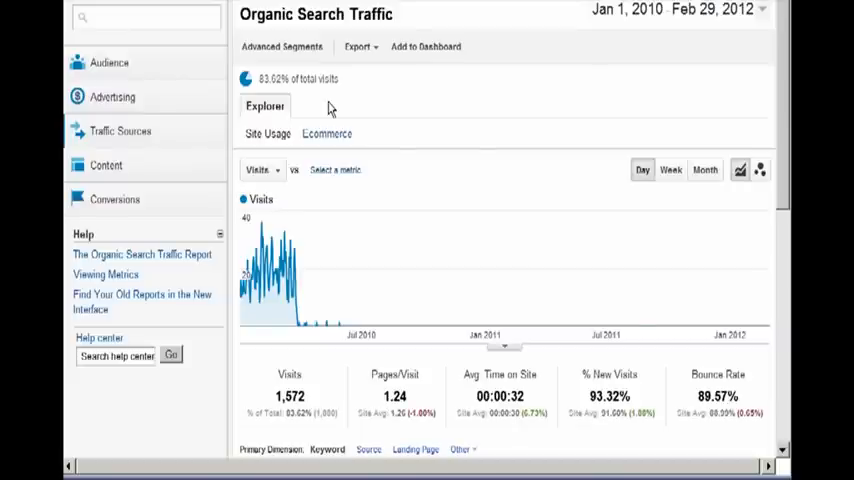
mouse_move(330, 112)
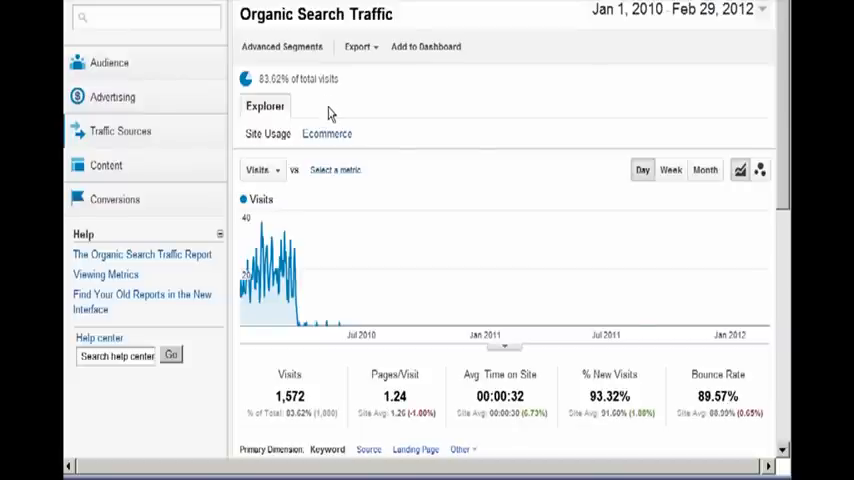
Step: Extend the Organic Search Traffic report date range to Jan 1, 2005 – Feb 29, 2012
click(120, 130)
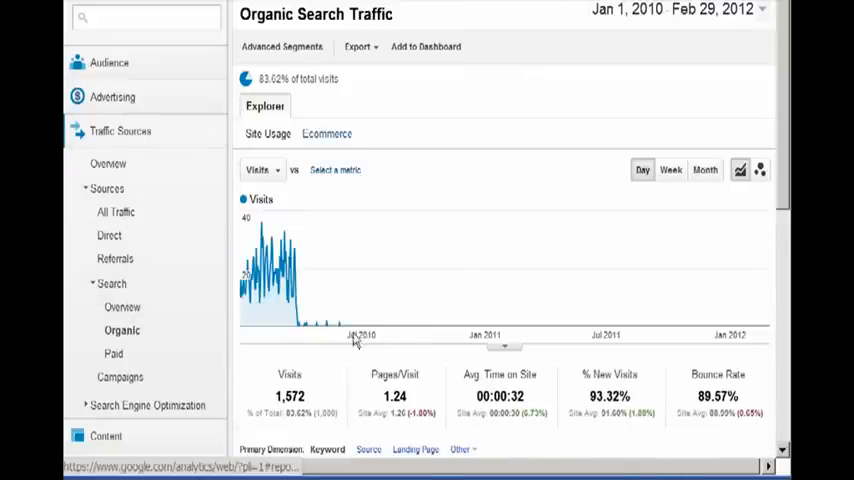
scroll(down, 3)
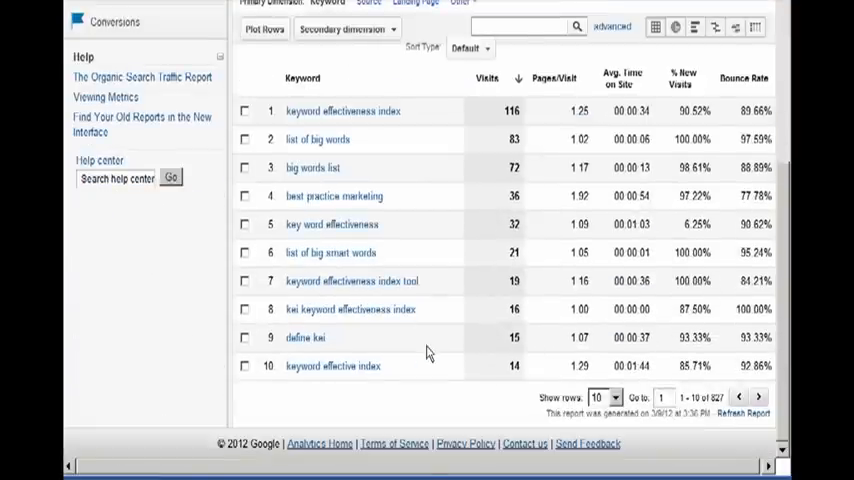
scroll(up, 3)
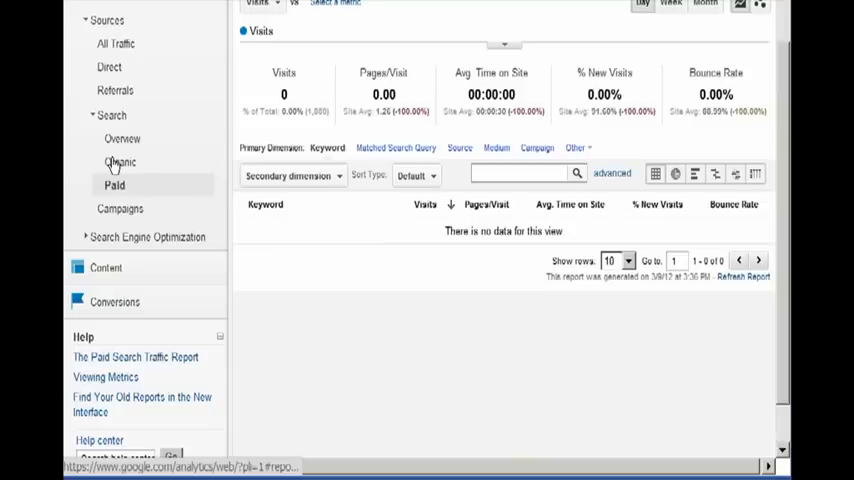
scroll(down, 3)
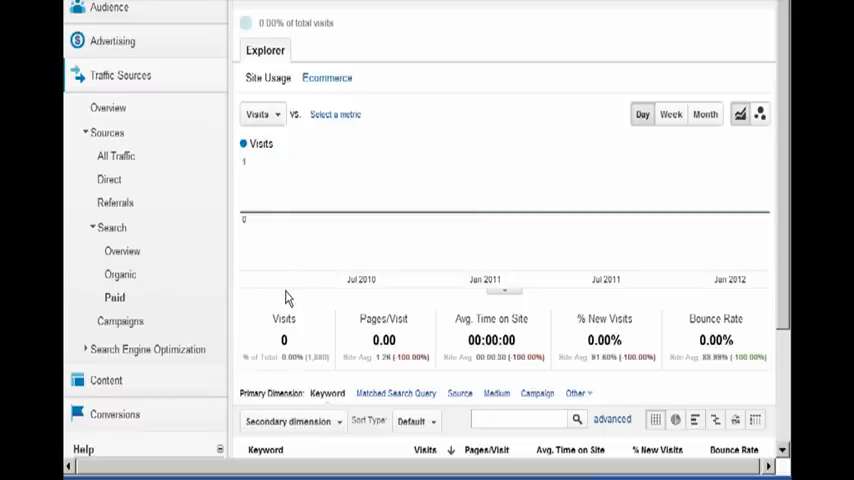
mouse_move(120, 274)
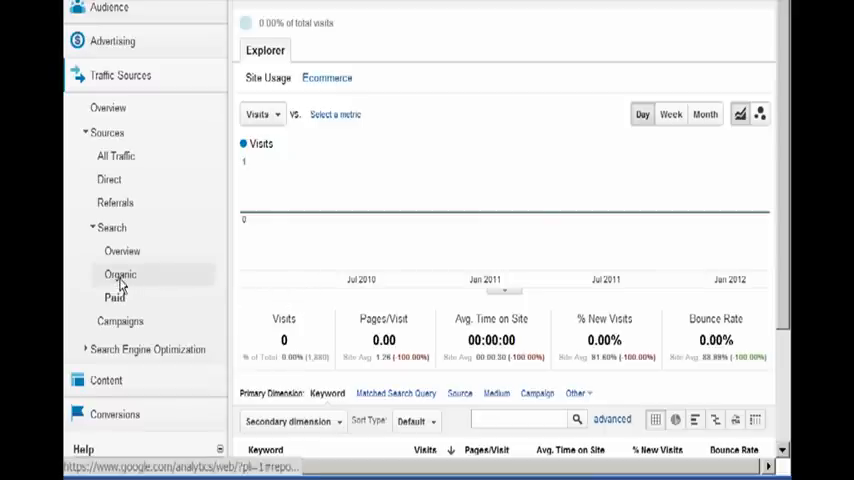
click(120, 274)
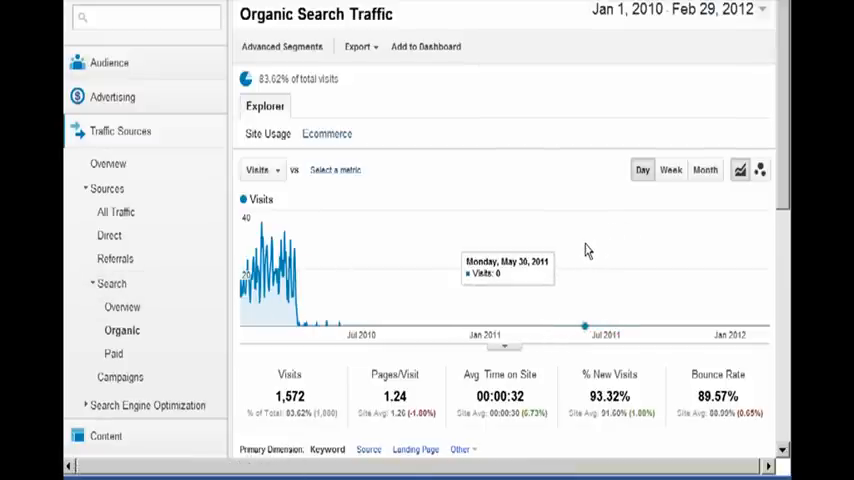
mouse_move(594, 105)
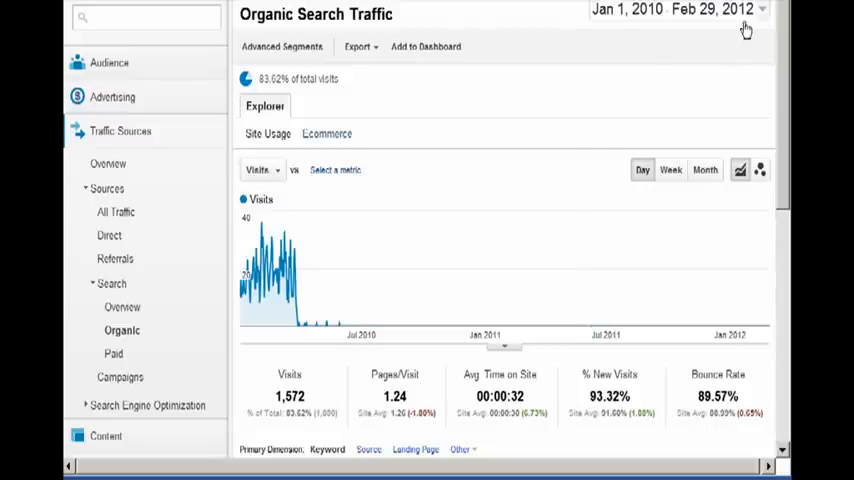
click(763, 10)
text(Jan 1, 2000)
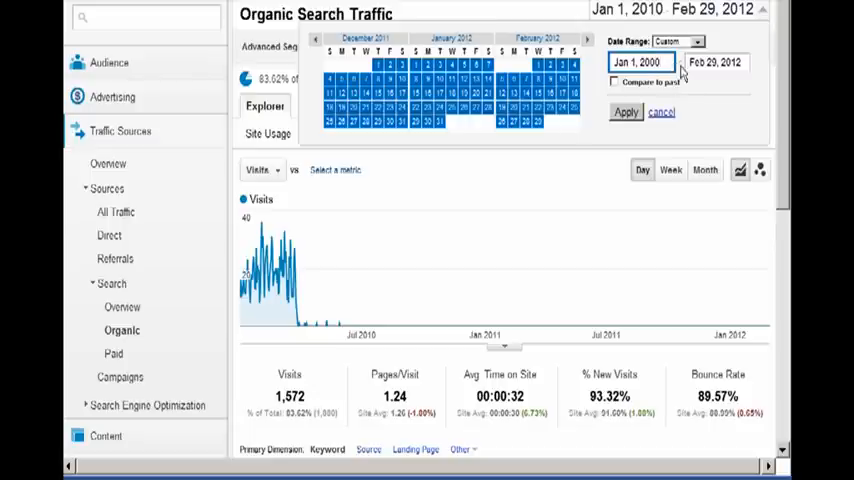
click(624, 111)
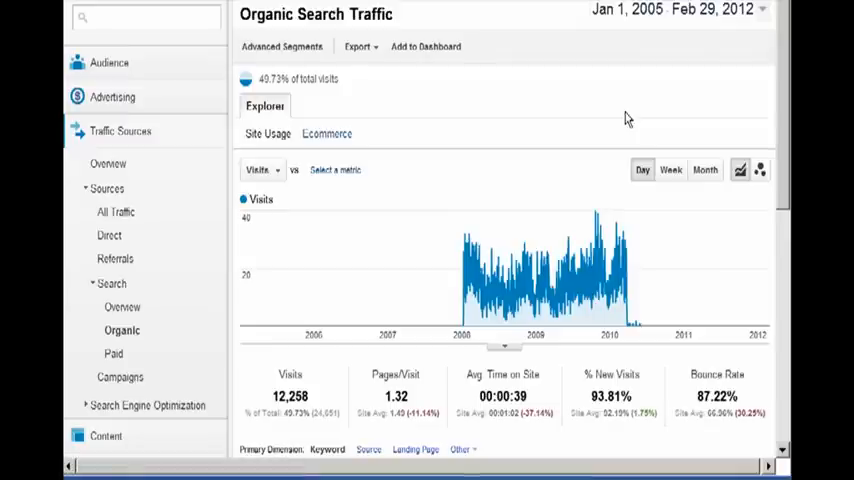
mouse_move(620, 138)
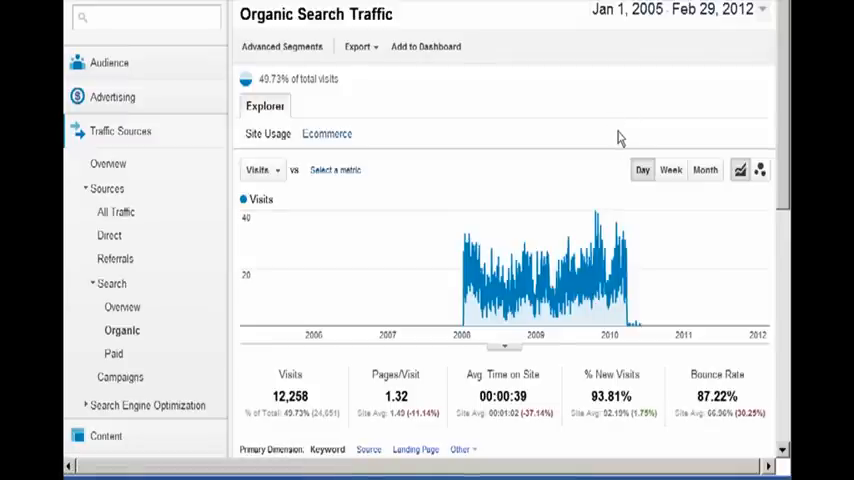
mouse_move(605, 318)
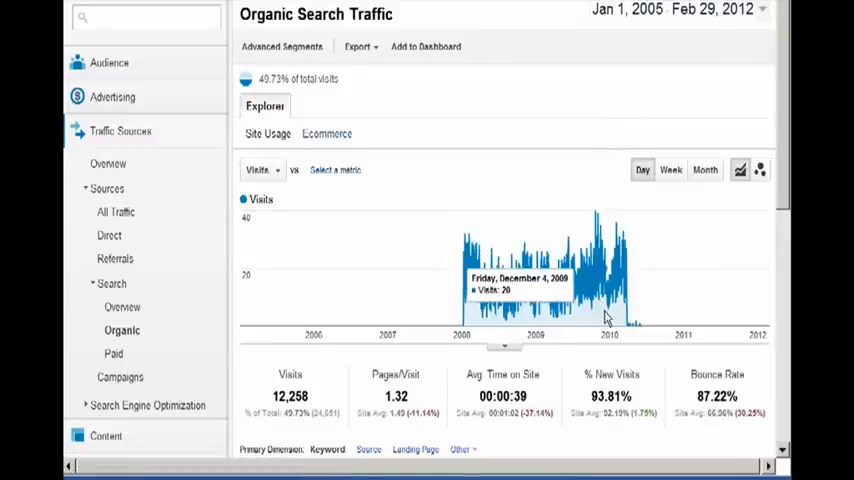
mouse_move(618, 305)
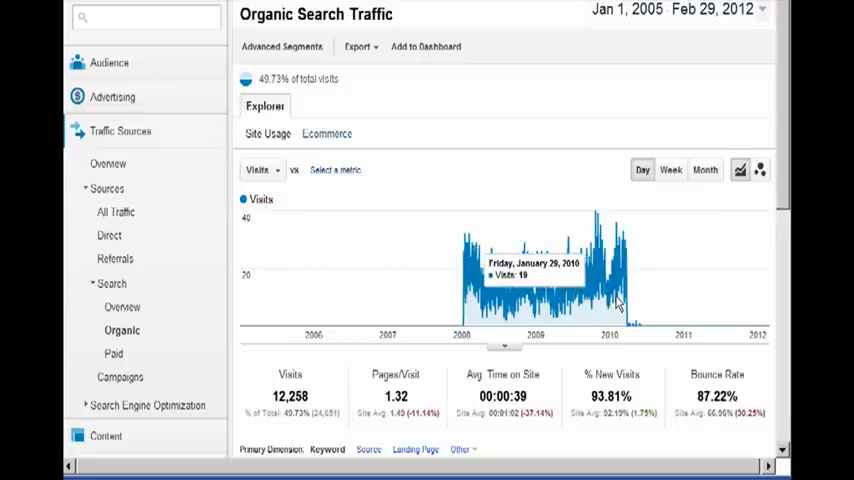
mouse_move(615, 300)
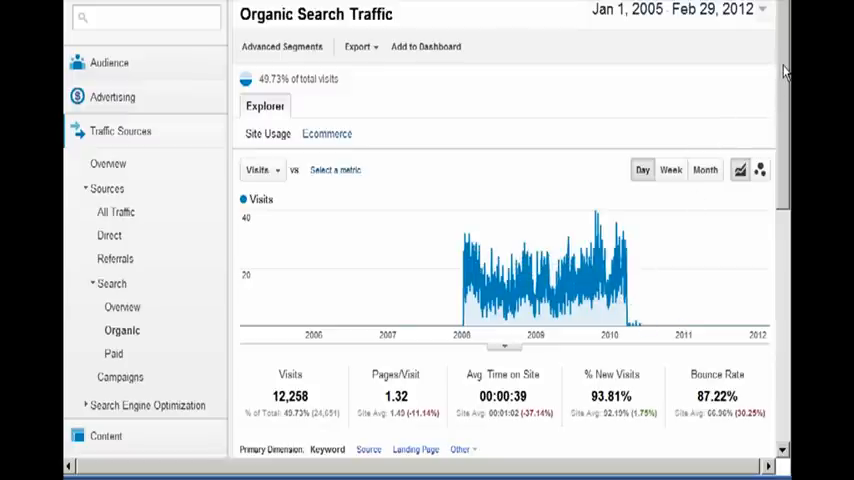
Step: Open the advanced keyword filter, view the match conditions, then close it without applying
scroll(down, 3)
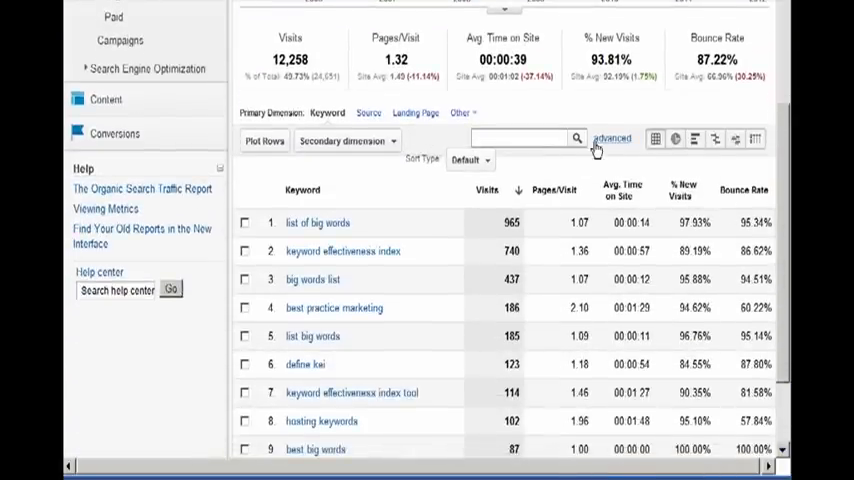
click(611, 138)
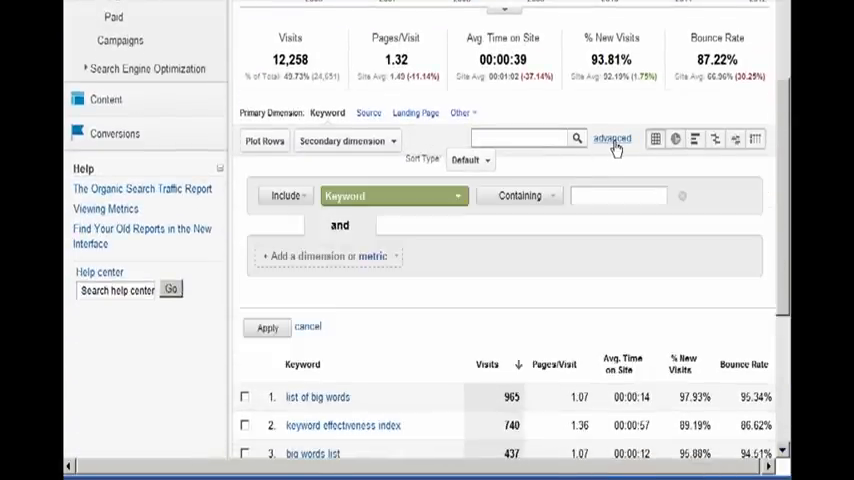
click(287, 195)
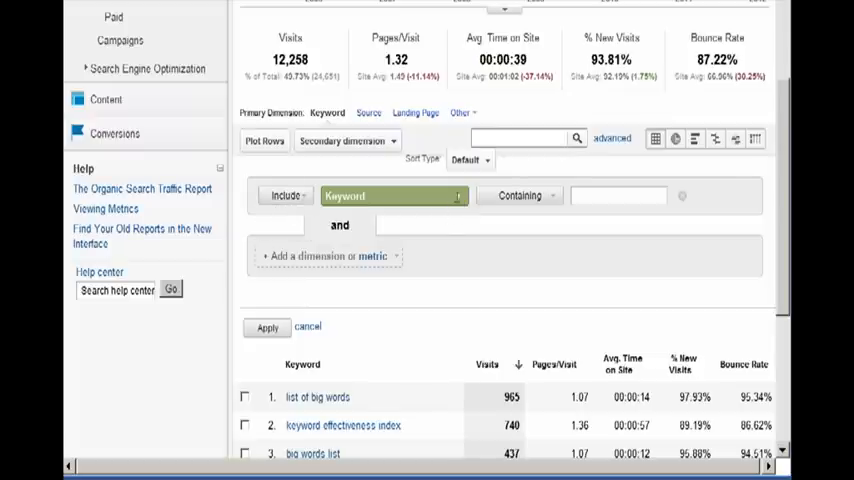
click(394, 195)
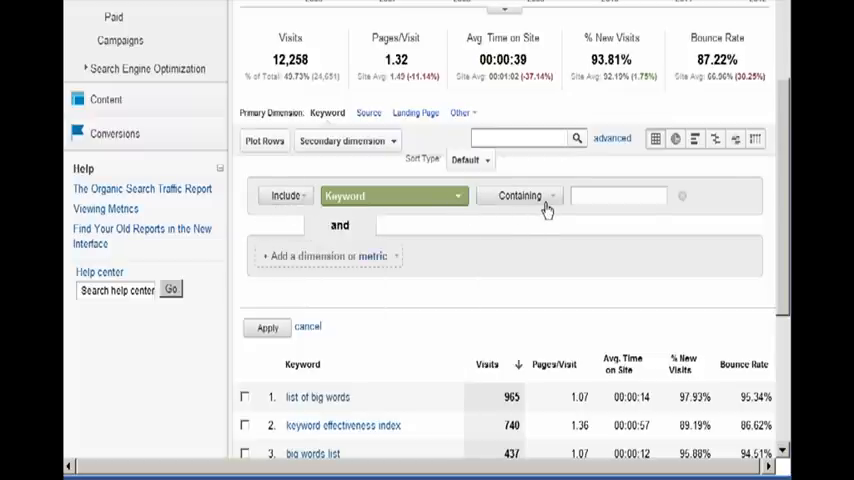
click(519, 195)
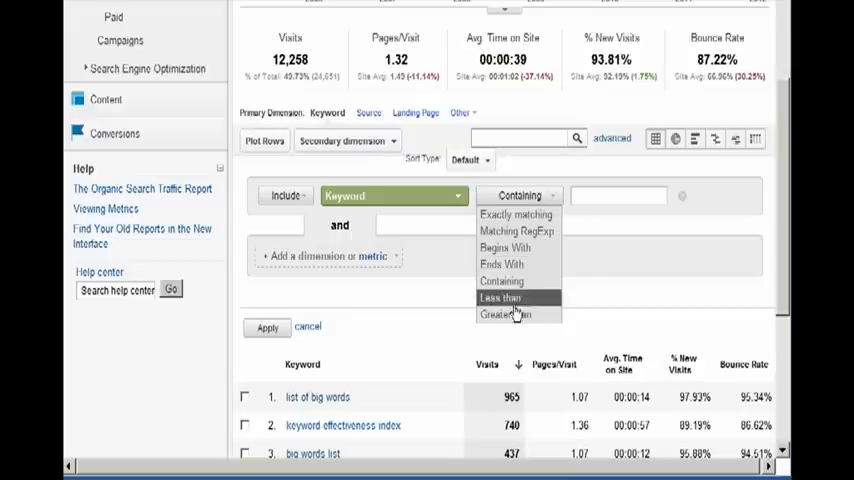
mouse_move(515, 314)
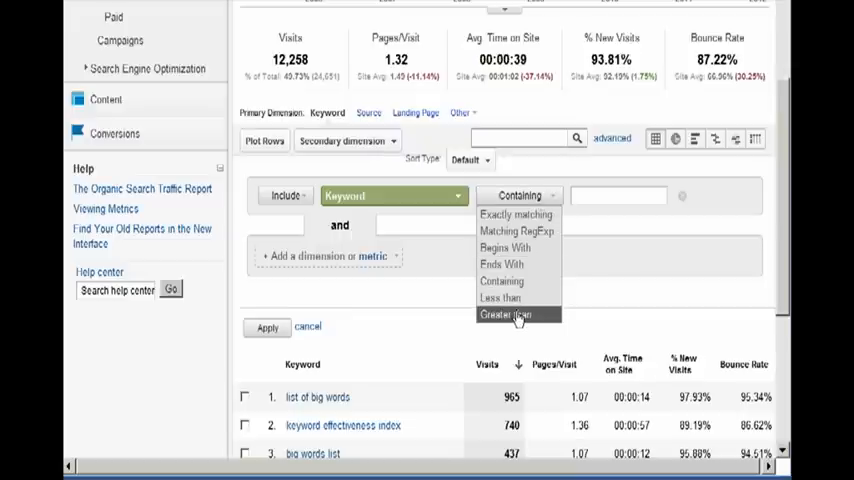
mouse_move(516, 214)
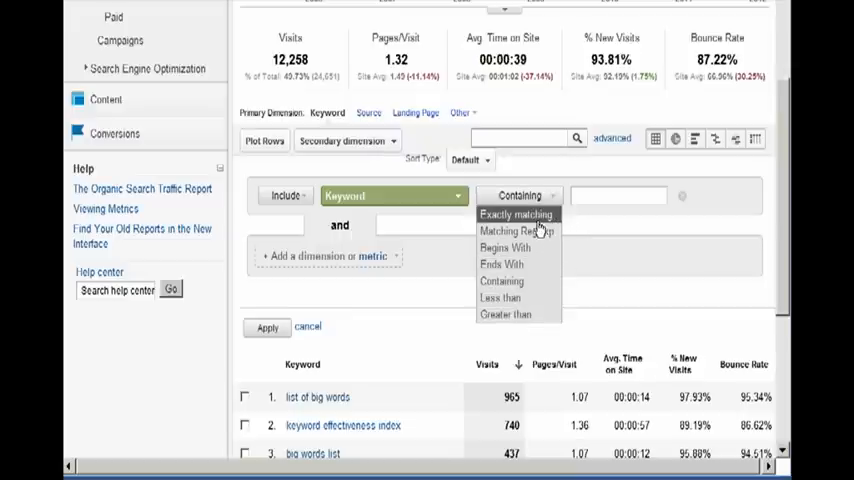
mouse_move(510, 264)
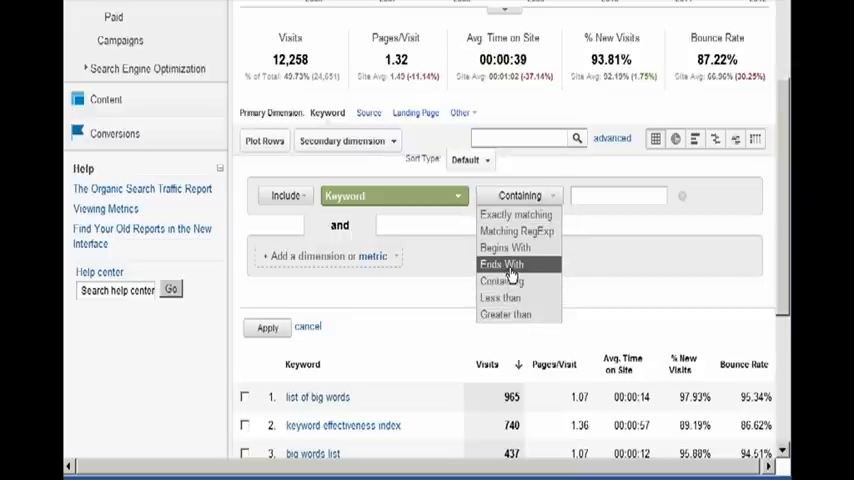
mouse_move(715, 213)
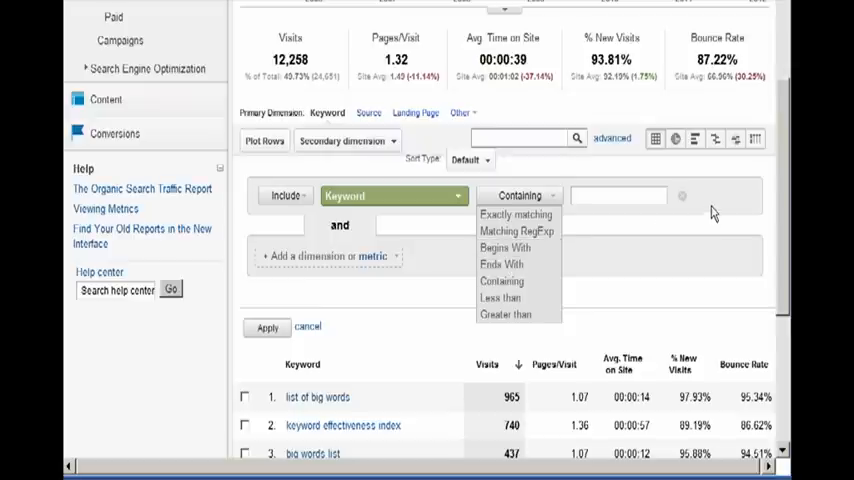
click(612, 138)
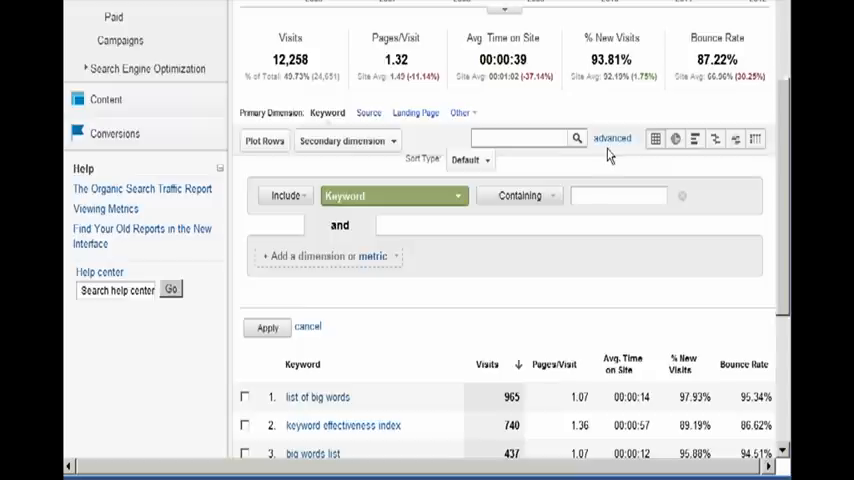
mouse_move(485, 192)
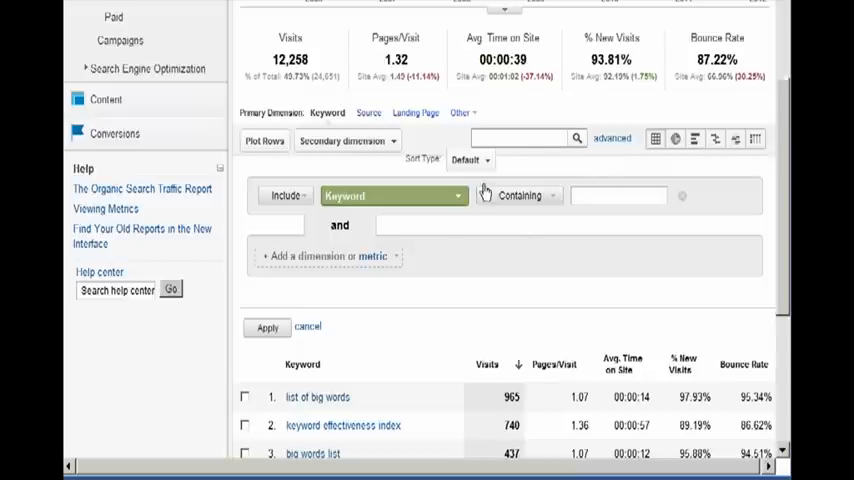
mouse_move(613, 138)
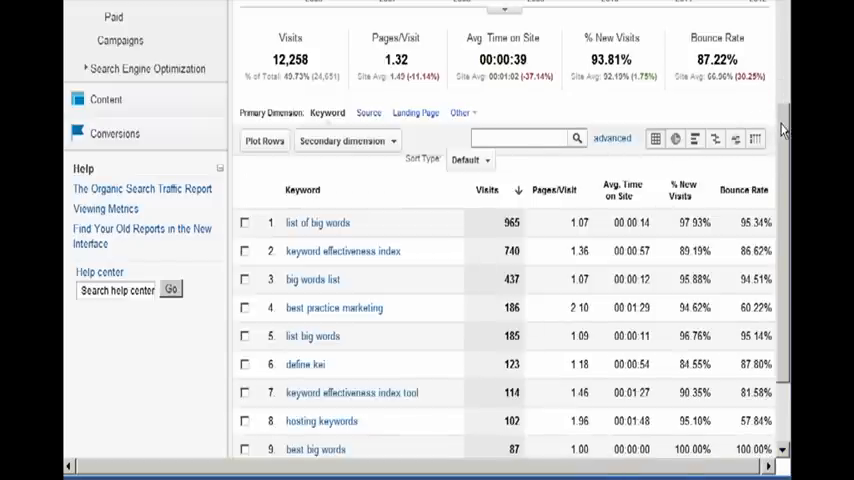
Step: Export the Organic Search Traffic keyword report as a CSV download
scroll(down, 3)
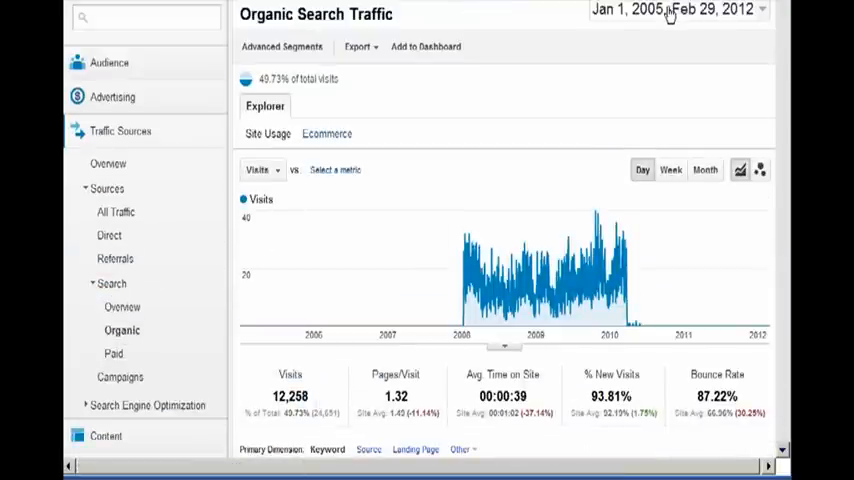
click(358, 46)
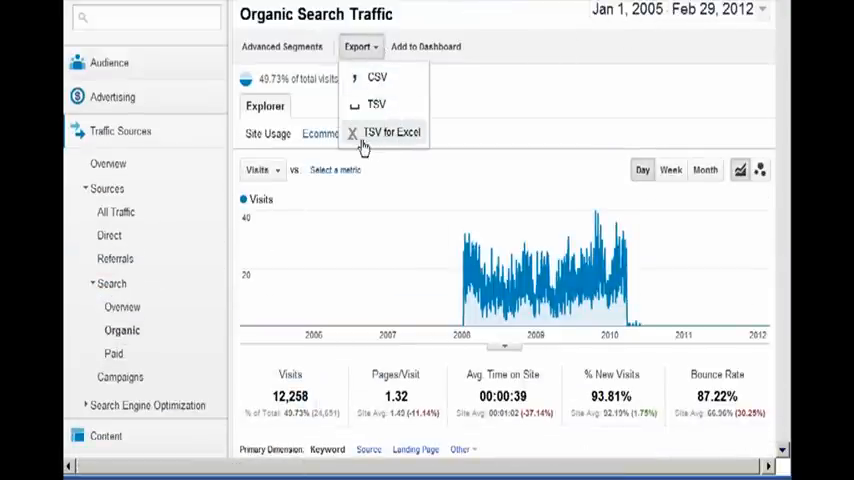
click(391, 132)
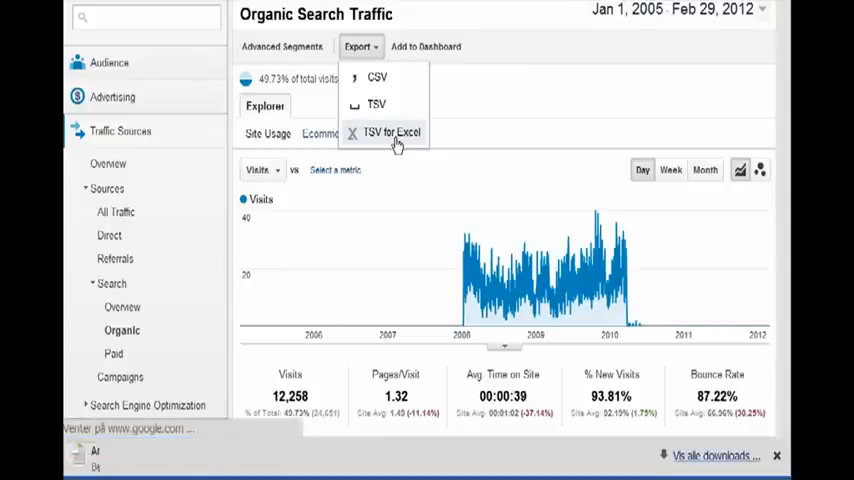
click(376, 77)
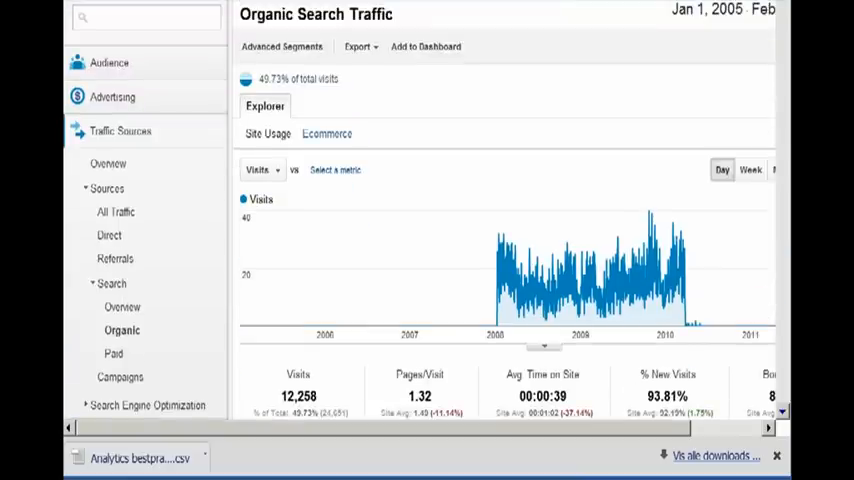
Step: Download two more CSV exports of the report and open all three files
click(359, 46)
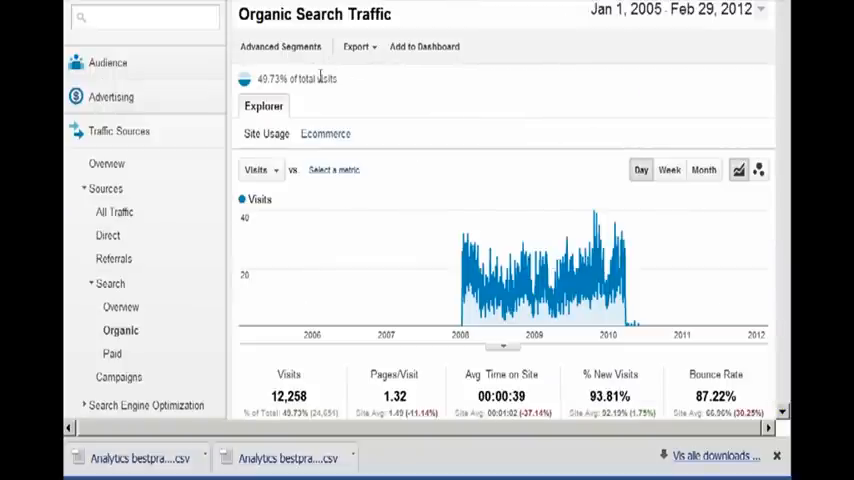
click(358, 46)
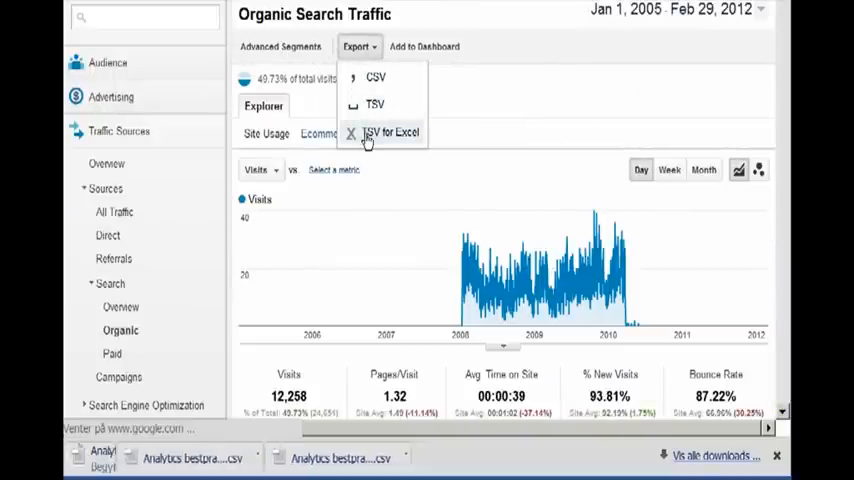
click(389, 132)
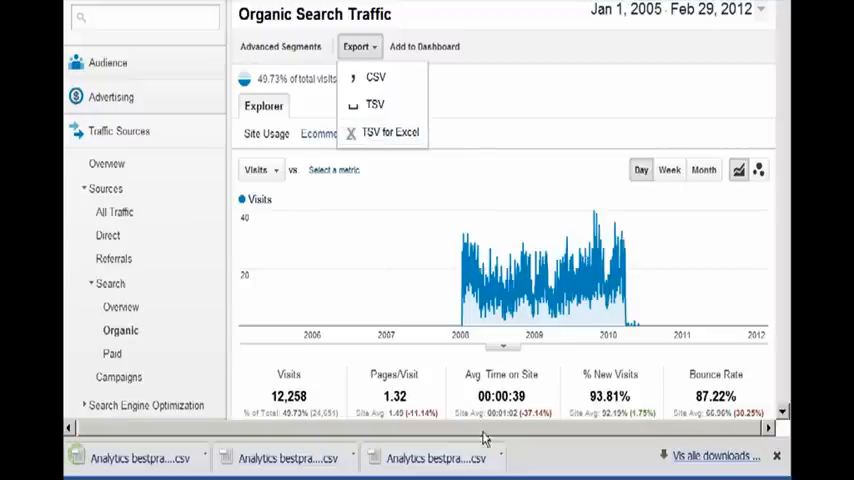
mouse_move(500, 462)
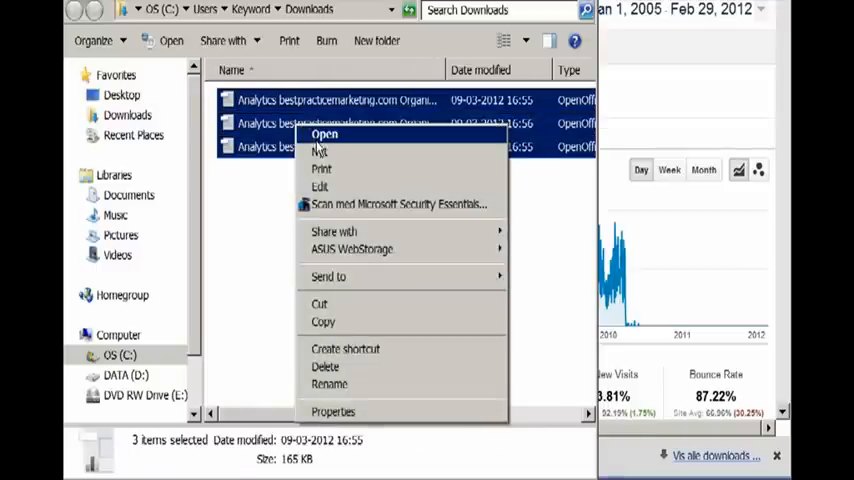
click(325, 134)
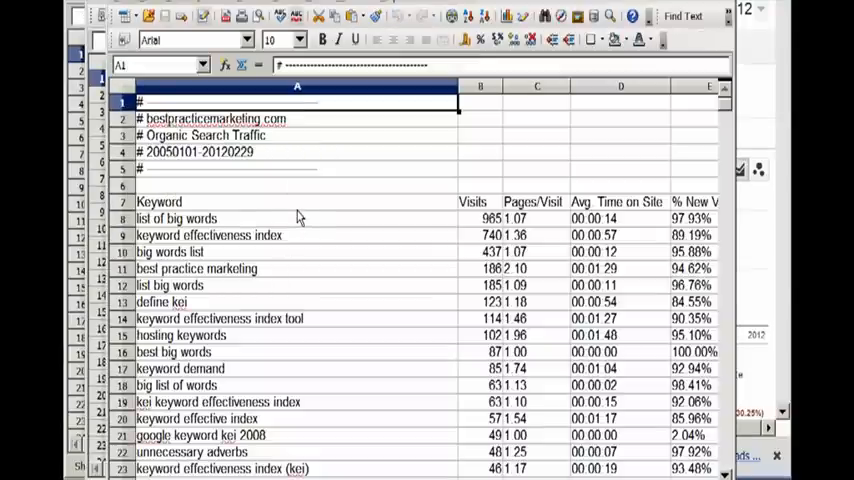
mouse_move(205, 218)
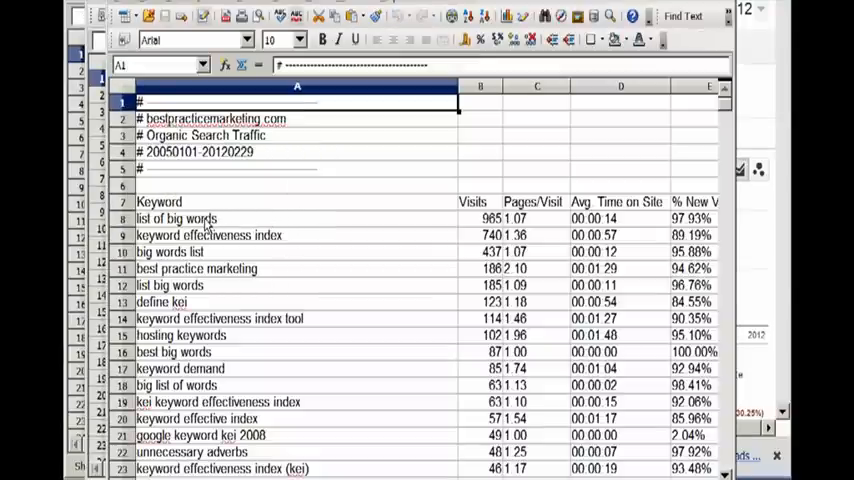
Step: Paste keywords A8:A507 from two Calc exports into Notepad, then select the third file's keywords
click(175, 218)
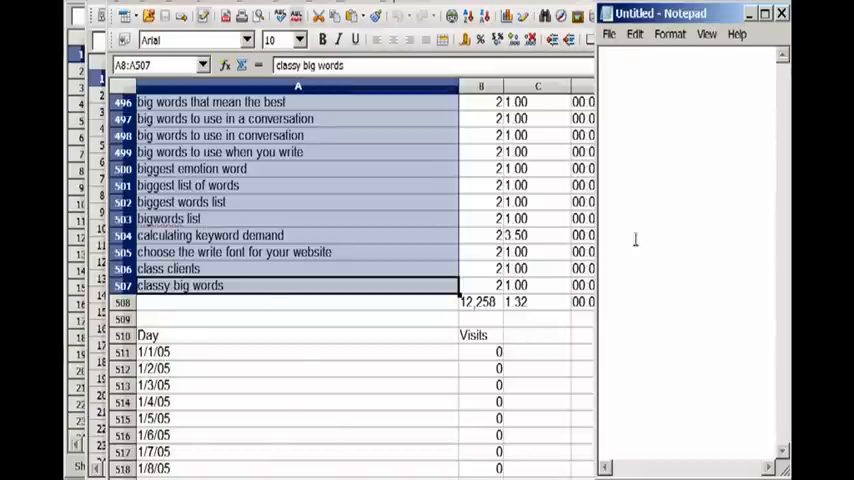
mouse_move(650, 214)
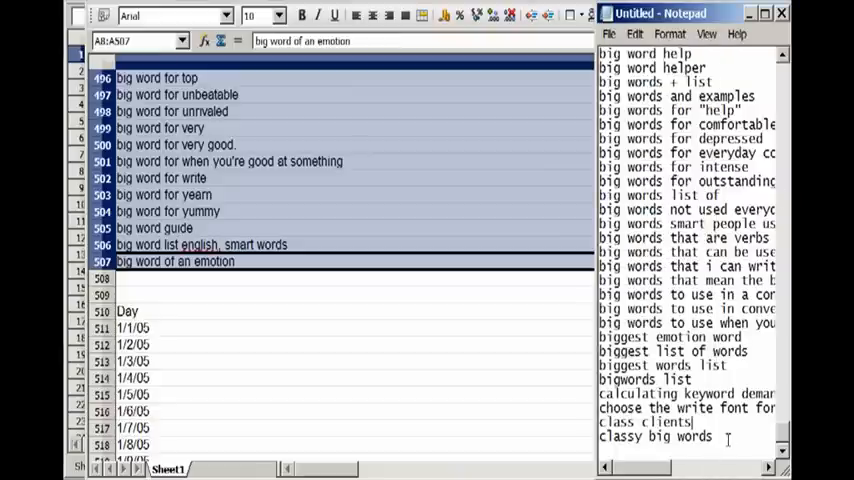
scroll(down, 3)
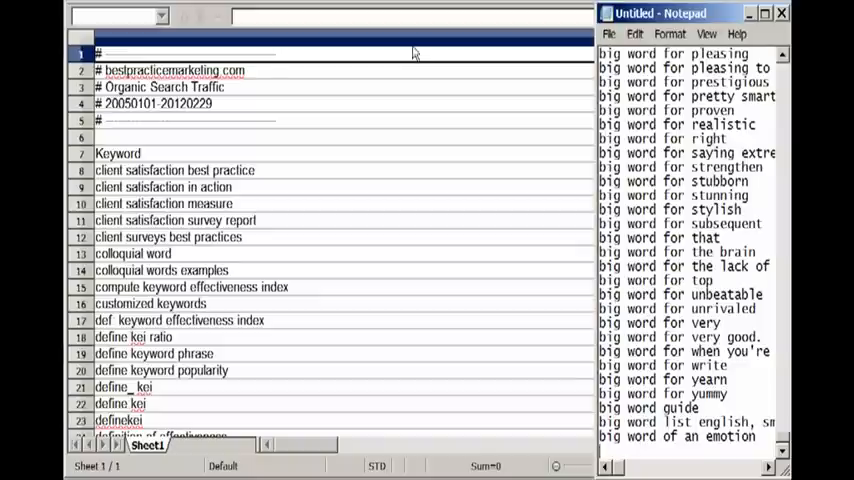
click(175, 170)
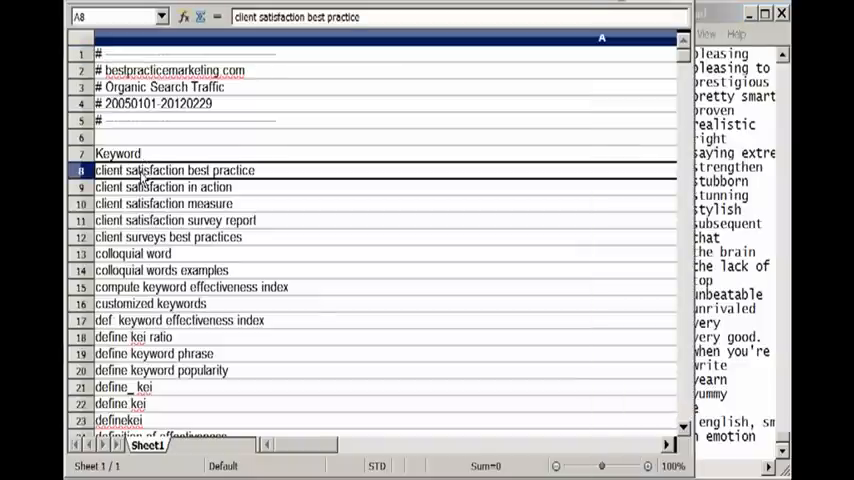